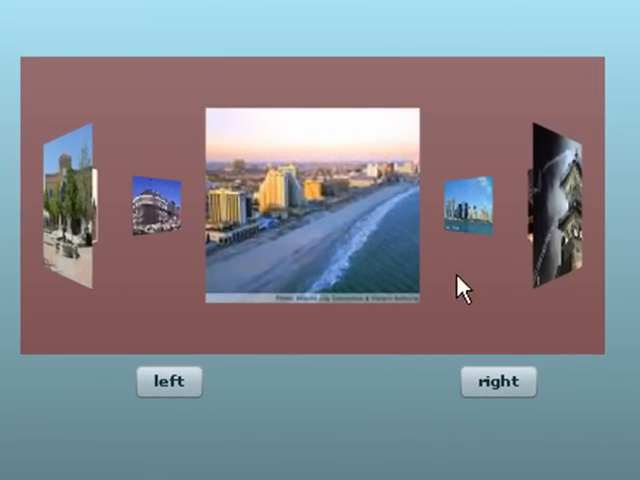
Rotate the carousel forward, back twice, then forward again through the city photos.
{"action": "left_click", "coordinate": [496, 382]}
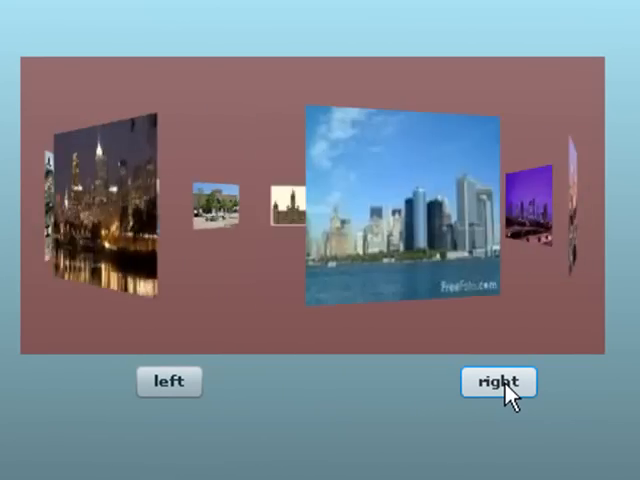
{"action": "left_click", "coordinate": [168, 382]}
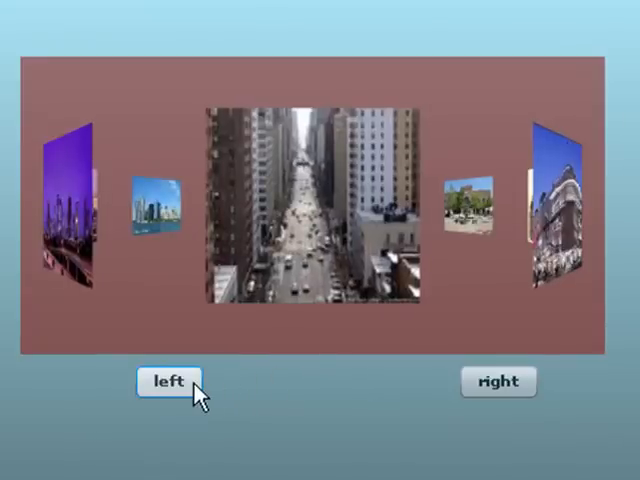
{"action": "left_click", "coordinate": [168, 380]}
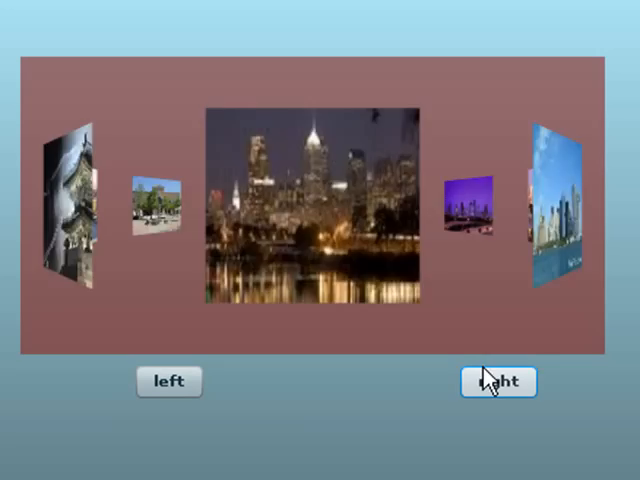
{"action": "left_click", "coordinate": [498, 382]}
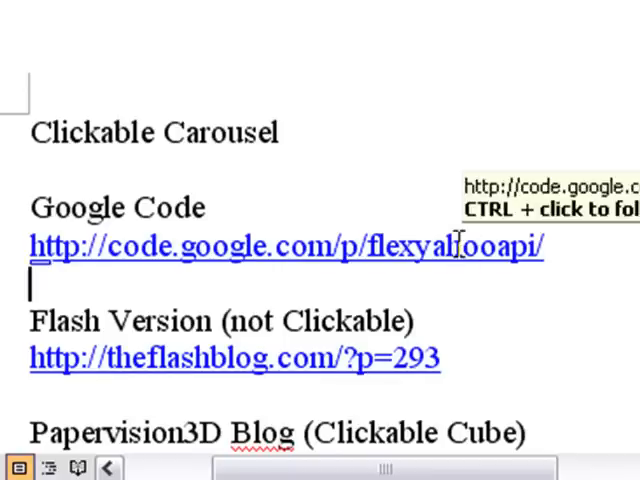
Open the code.google.com flexyahooapi project link from the resource notes in the browser.
{"action": "left_click", "coordinate": [288, 248]}
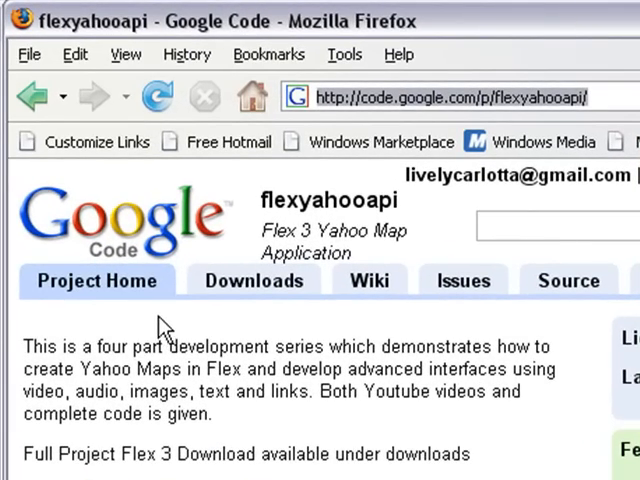
{"action": "left_click", "coordinate": [254, 280]}
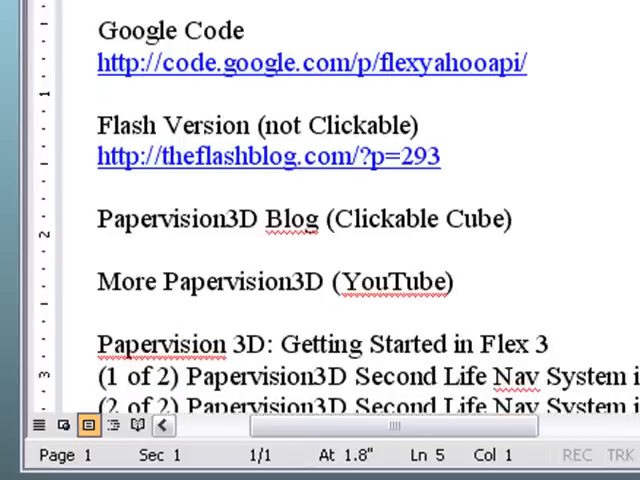
Scroll the Word resource notes down to the Flash Version (not Clickable) link.
{"action": "scroll", "scroll_direction": "down", "scroll_amount": 3}
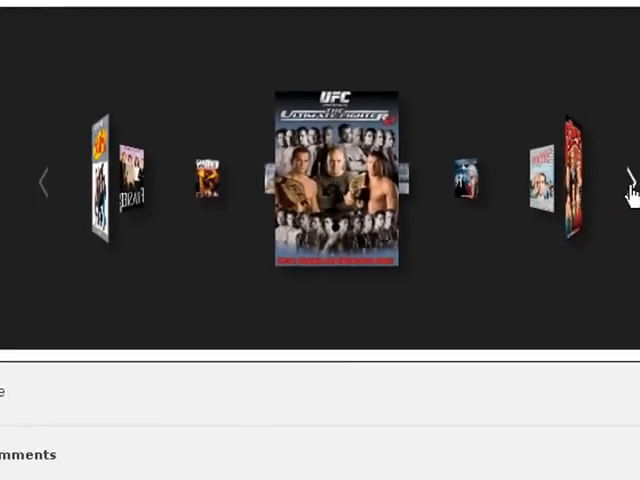
Rotate the movie-poster carousel and scroll down through the Papervision3D Carousel Example post.
{"action": "left_click", "coordinate": [624, 184]}
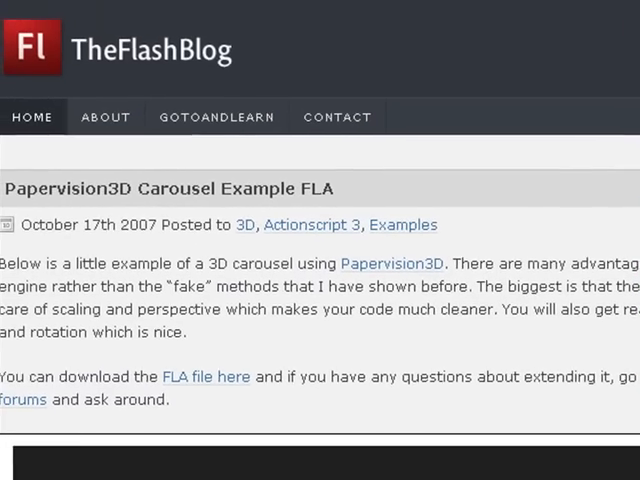
{"action": "scroll", "scroll_direction": "down", "scroll_amount": 3}
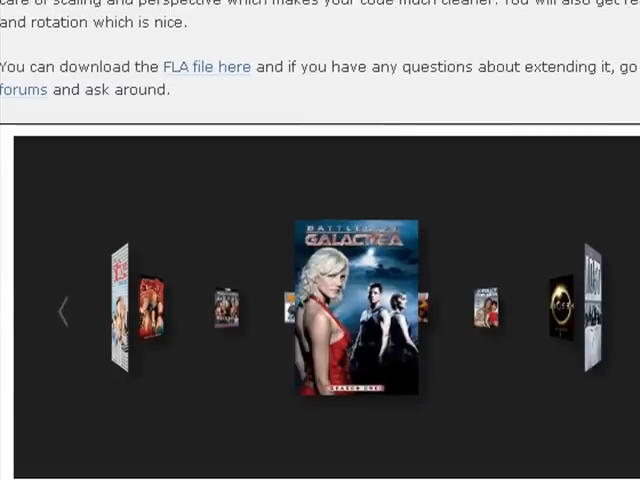
{"action": "scroll", "scroll_direction": "down", "scroll_amount": 3}
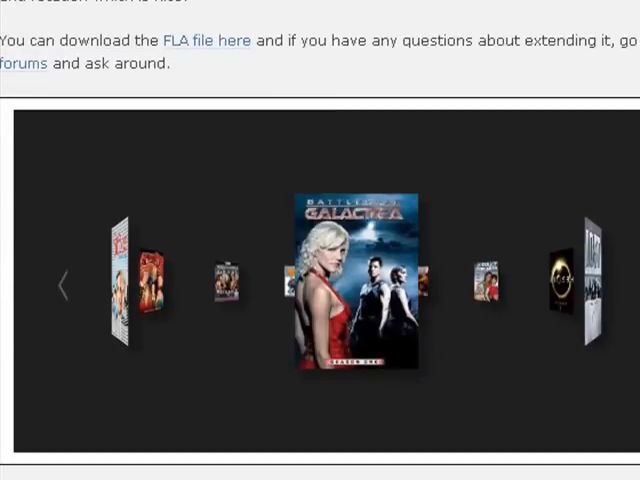
{"action": "mouse_move", "coordinate": [552, 298]}
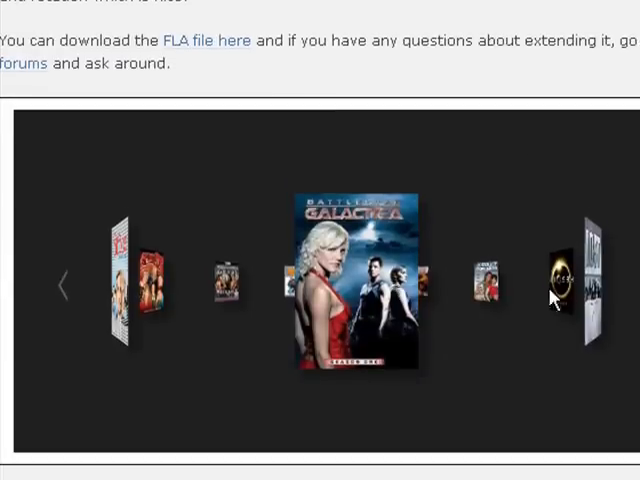
{"action": "mouse_move", "coordinate": [424, 280]}
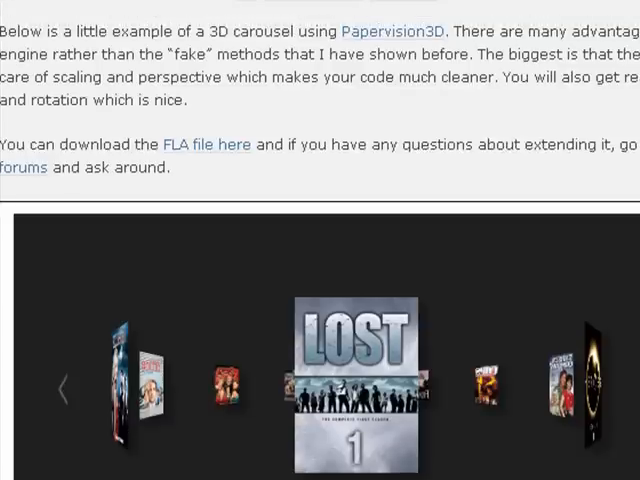
{"action": "scroll", "scroll_direction": "down", "scroll_amount": 3}
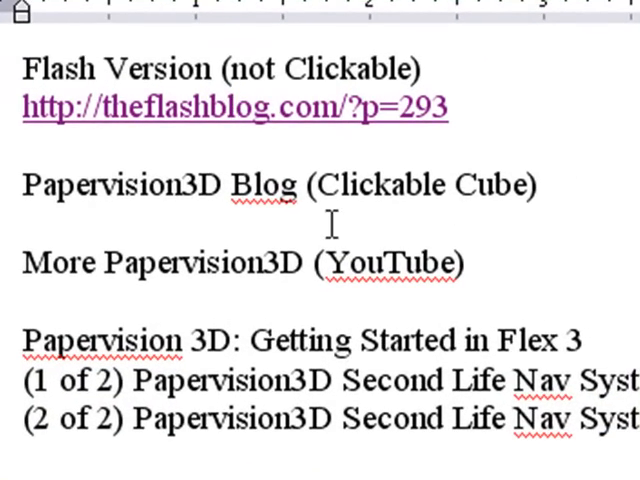
{"action": "mouse_move", "coordinate": [442, 188]}
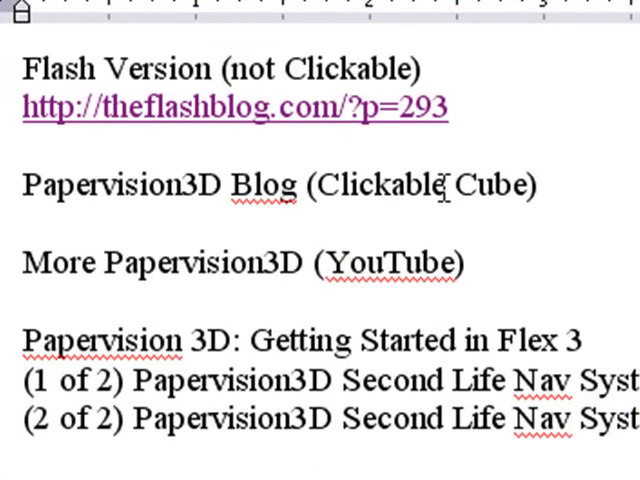
{"action": "mouse_move", "coordinate": [516, 258]}
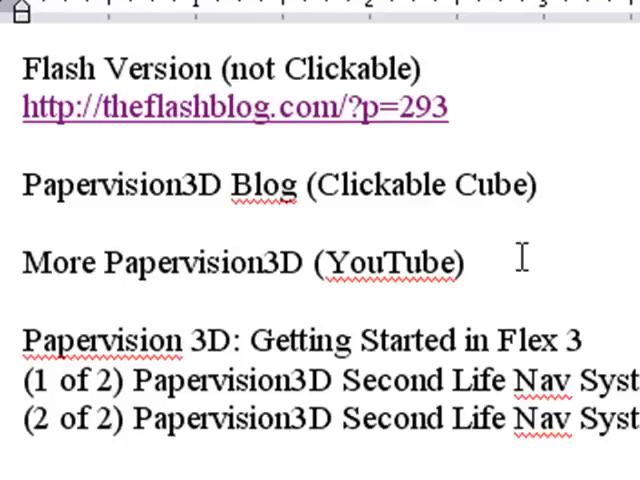
Place the cursor in the flashblog URL line and scroll down the Word notes.
{"action": "left_click", "coordinate": [232, 108]}
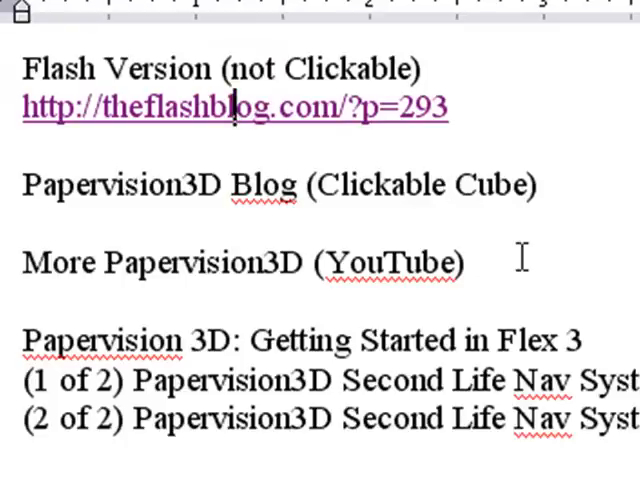
{"action": "scroll", "scroll_direction": "down", "scroll_amount": 3}
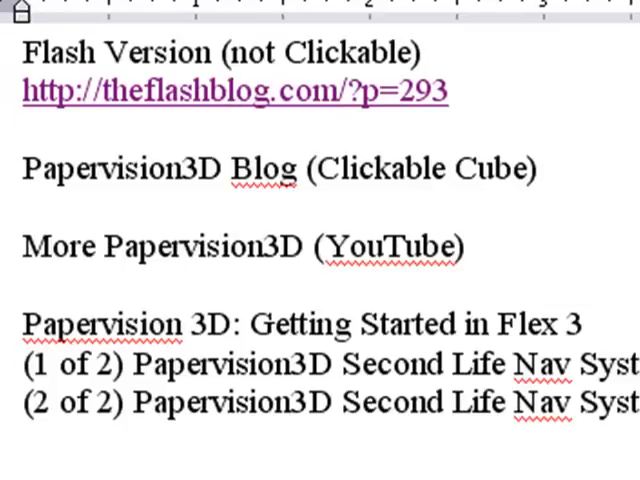
{"action": "scroll", "scroll_direction": "down", "scroll_amount": 3}
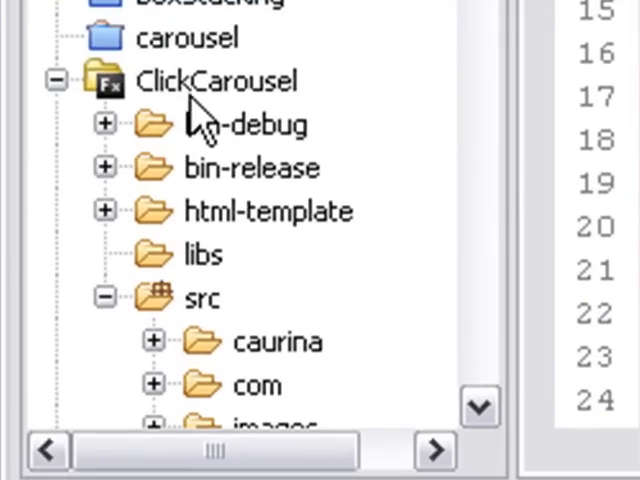
Scroll the ClickCarousel source file down to the Papervision3D import statements.
{"action": "scroll", "scroll_direction": "down", "scroll_amount": 3}
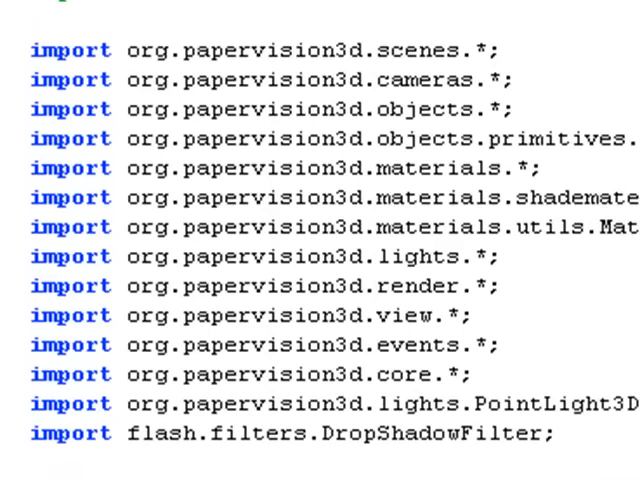
{"action": "scroll", "scroll_direction": "down", "scroll_amount": 3}
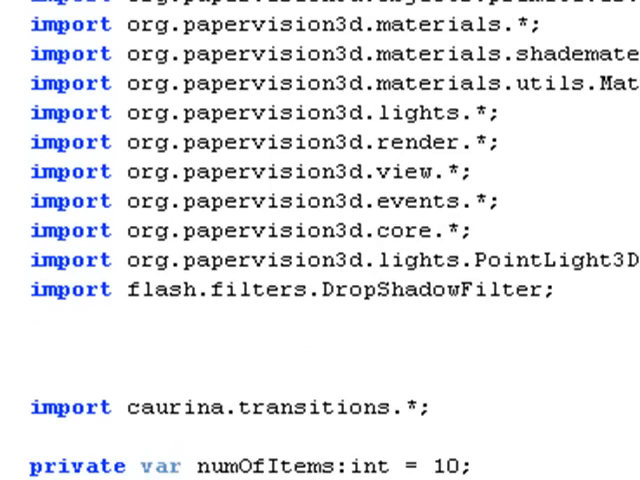
{"action": "scroll", "scroll_direction": "down", "scroll_amount": 3}
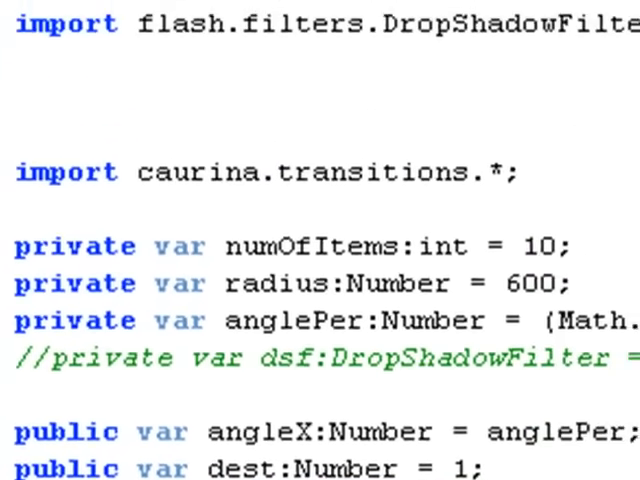
{"action": "scroll", "scroll_direction": "down", "scroll_amount": 3}
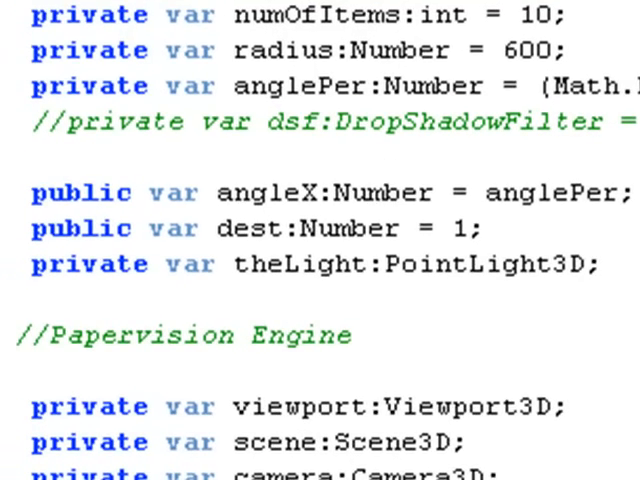
{"action": "scroll", "scroll_direction": "down", "scroll_amount": 3}
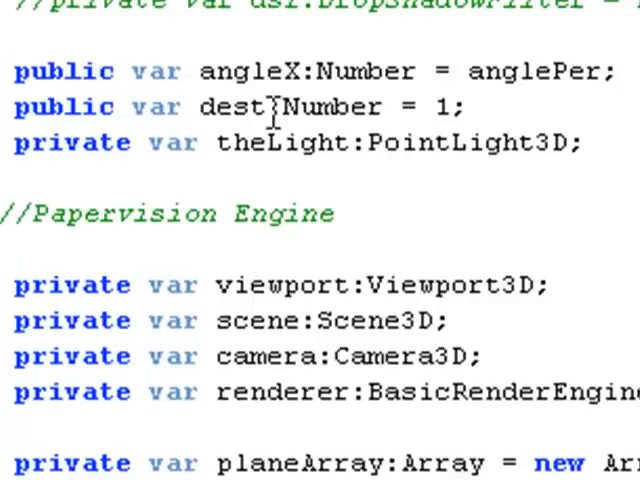
{"action": "mouse_move", "coordinate": [450, 104]}
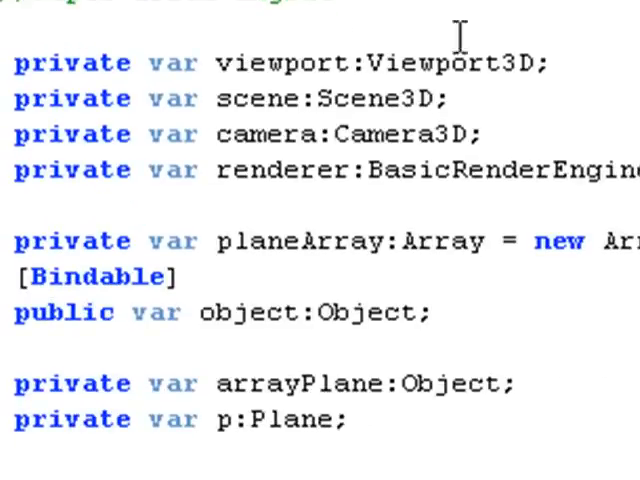
{"action": "mouse_move", "coordinate": [270, 136]}
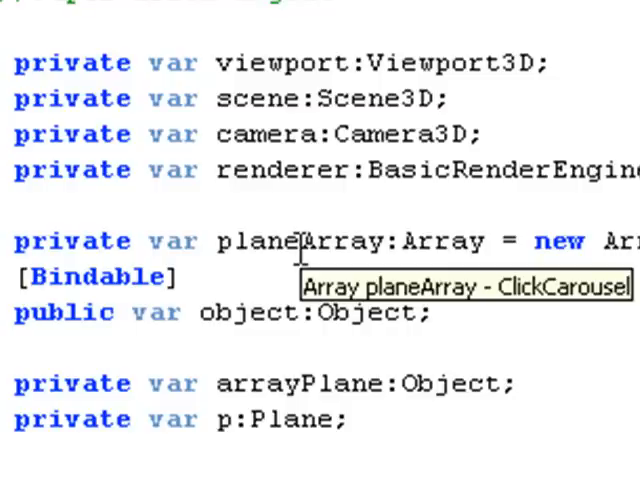
{"action": "mouse_move", "coordinate": [296, 240]}
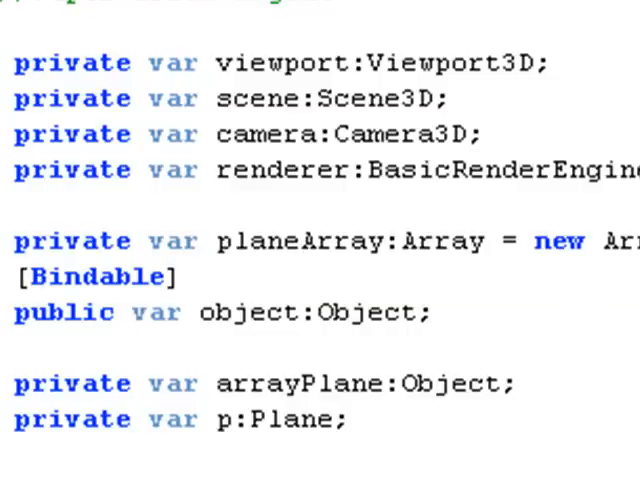
Scroll the code past the BitmapFileMaterial line down to the init and createObjects functions.
{"action": "scroll", "scroll_direction": "down", "scroll_amount": 3}
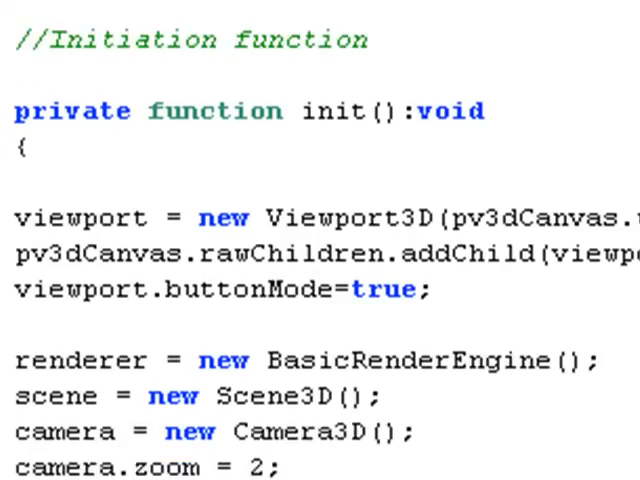
{"action": "scroll", "scroll_direction": "down", "scroll_amount": 3}
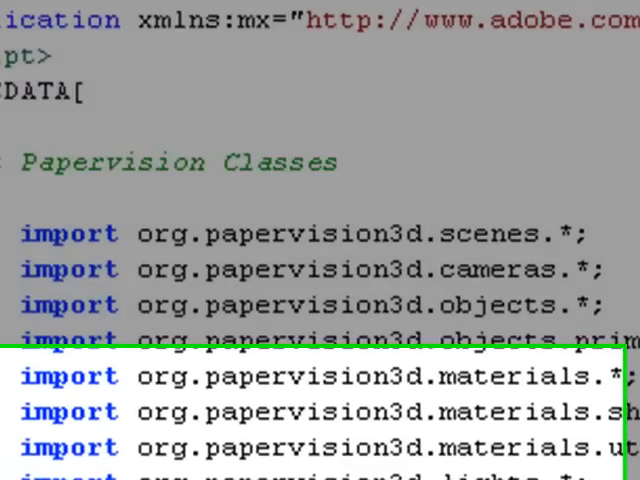
{"action": "scroll", "scroll_direction": "down", "scroll_amount": 3}
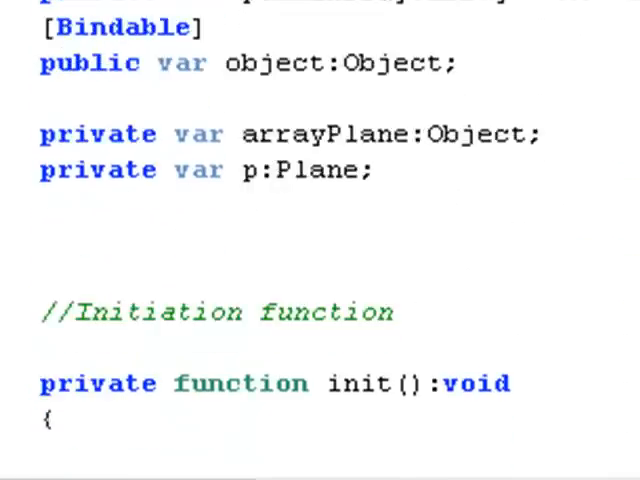
{"action": "scroll", "scroll_direction": "down", "scroll_amount": 3}
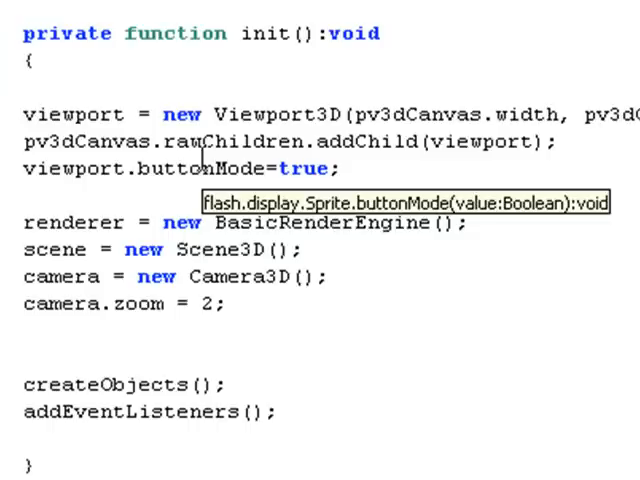
{"action": "mouse_move", "coordinate": [316, 236]}
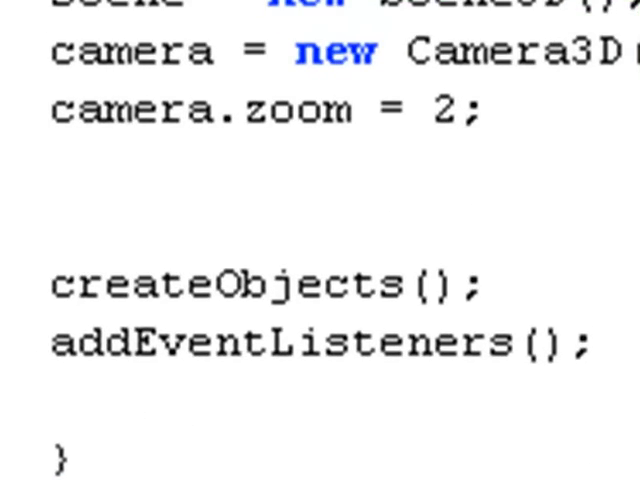
{"action": "scroll", "scroll_direction": "down", "scroll_amount": 3}
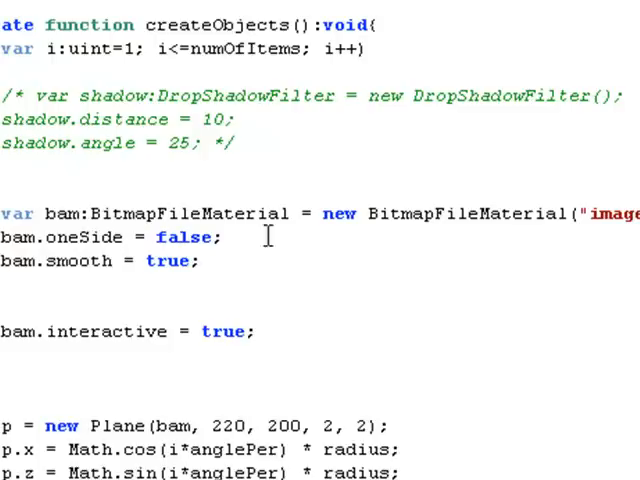
{"action": "mouse_move", "coordinate": [398, 332]}
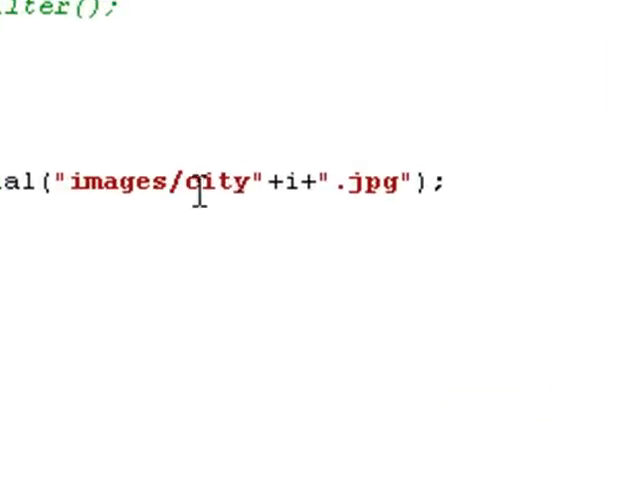
{"action": "mouse_move", "coordinate": [292, 184]}
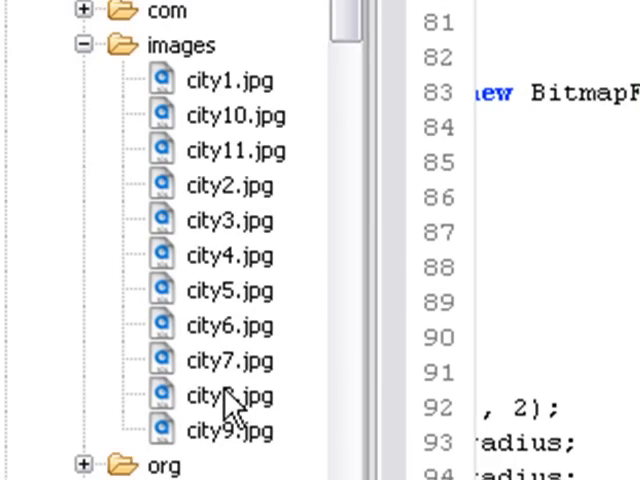
{"action": "mouse_move", "coordinate": [228, 404]}
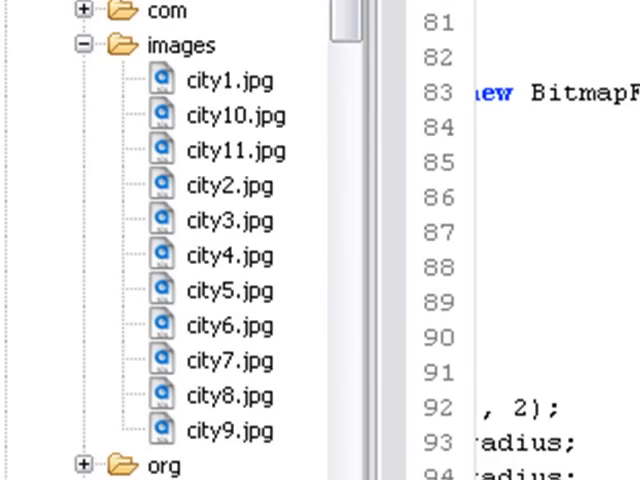
{"action": "scroll", "scroll_direction": "down", "scroll_amount": 3}
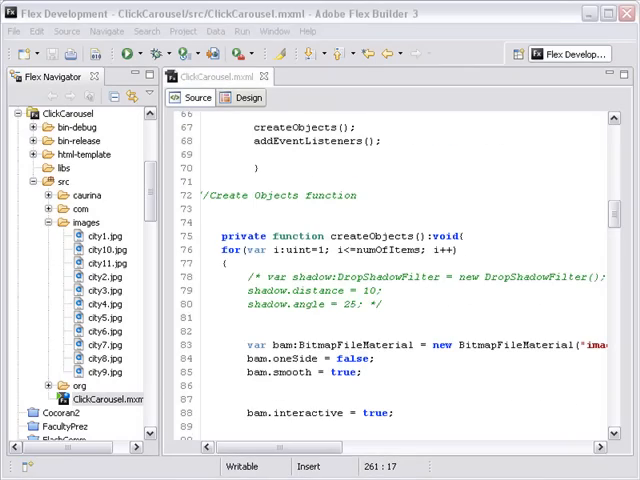
{"action": "mouse_move", "coordinate": [318, 142]}
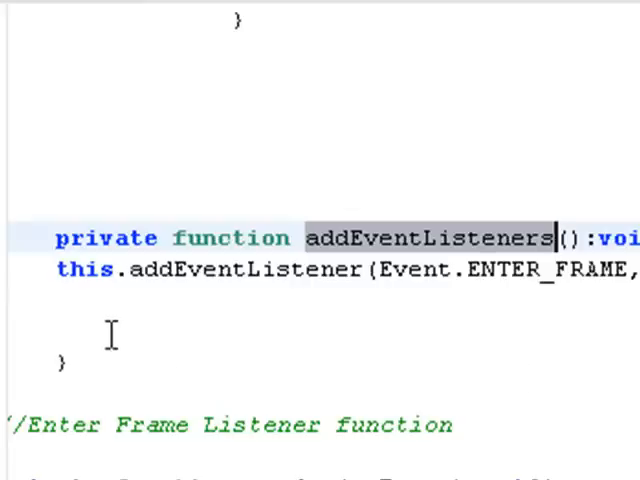
{"action": "scroll", "scroll_direction": "down", "scroll_amount": 3}
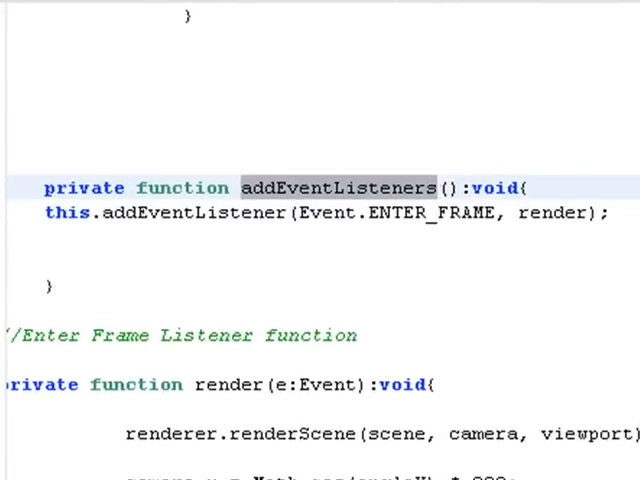
{"action": "scroll", "scroll_direction": "down", "scroll_amount": 3}
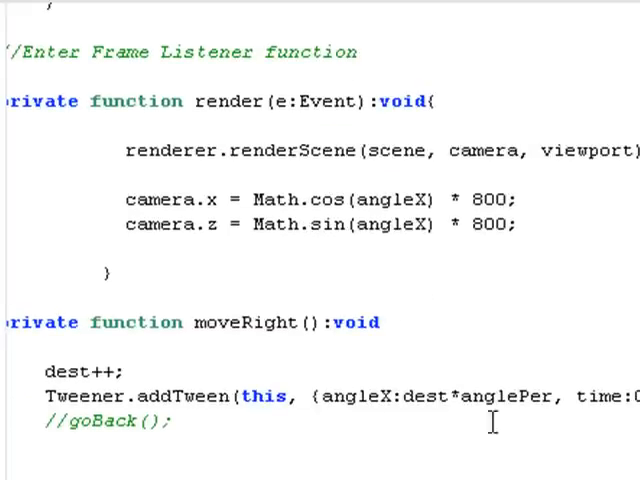
{"action": "mouse_move", "coordinate": [190, 200]}
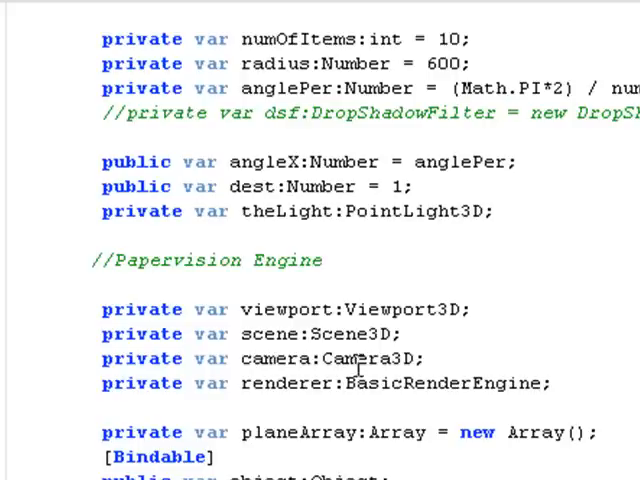
{"action": "mouse_move", "coordinate": [336, 358]}
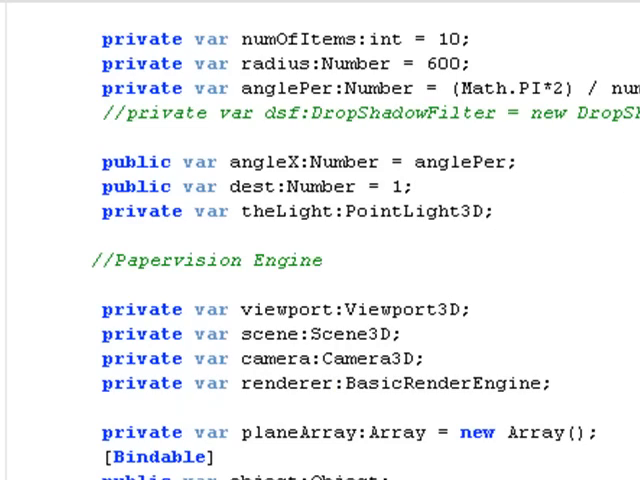
{"action": "scroll", "scroll_direction": "down", "scroll_amount": 3}
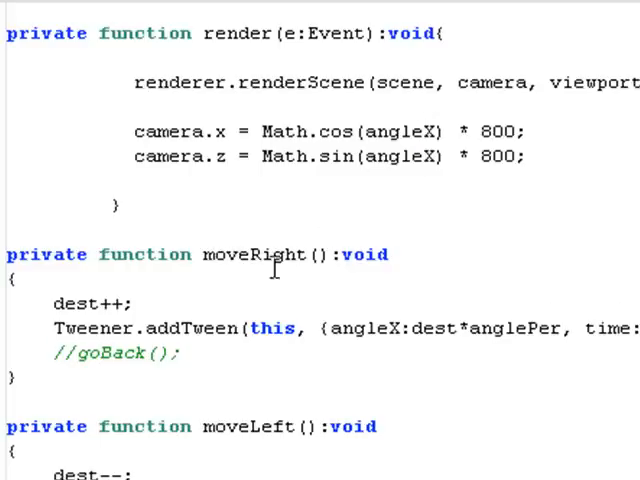
{"action": "mouse_move", "coordinate": [236, 432]}
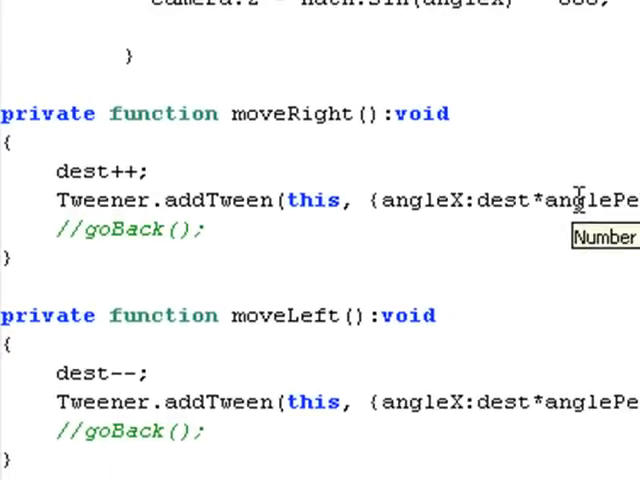
{"action": "mouse_move", "coordinate": [128, 360]}
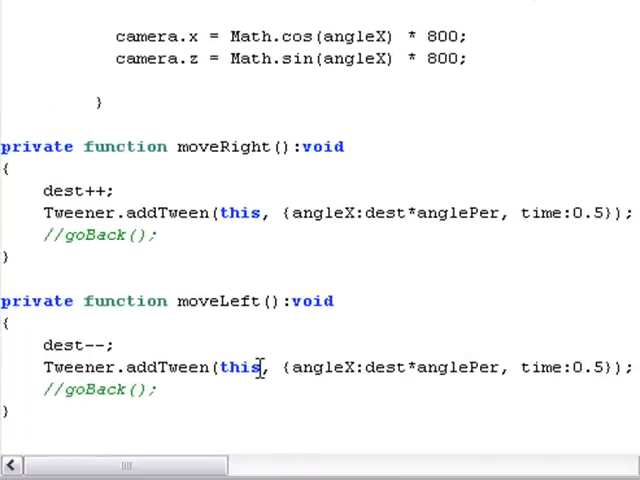
{"action": "mouse_move", "coordinate": [404, 368]}
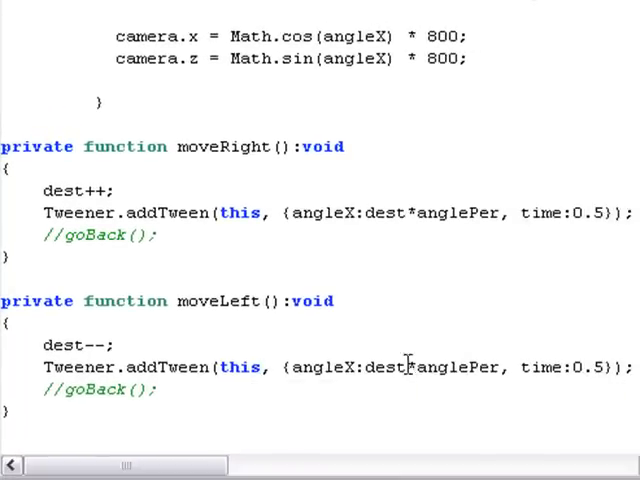
{"action": "mouse_move", "coordinate": [464, 368]}
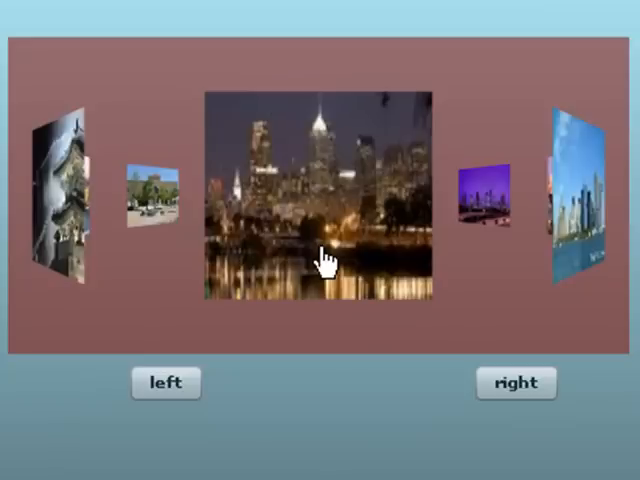
Rotate the running carousel with the right button until the blue-sky city skyline is in front.
{"action": "left_click", "coordinate": [516, 384]}
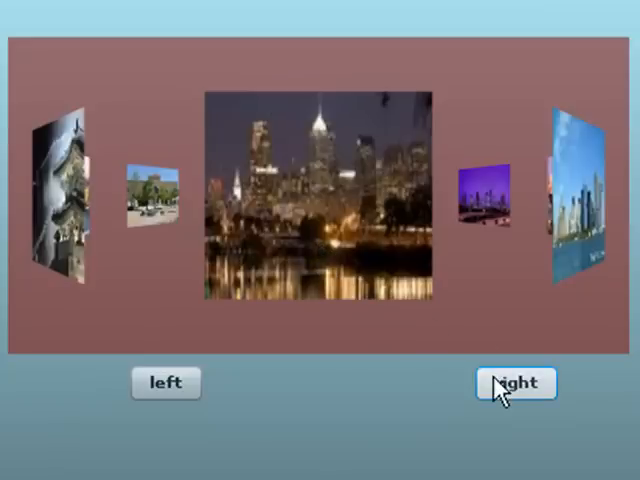
{"action": "left_click", "coordinate": [516, 384]}
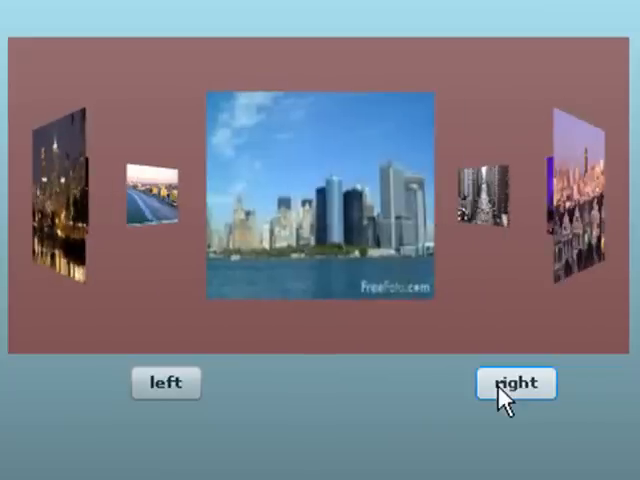
{"action": "left_click", "coordinate": [516, 384]}
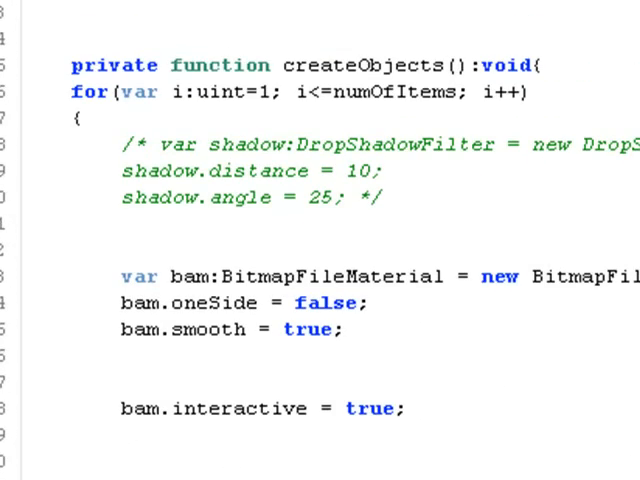
{"action": "scroll", "scroll_direction": "down", "scroll_amount": 3}
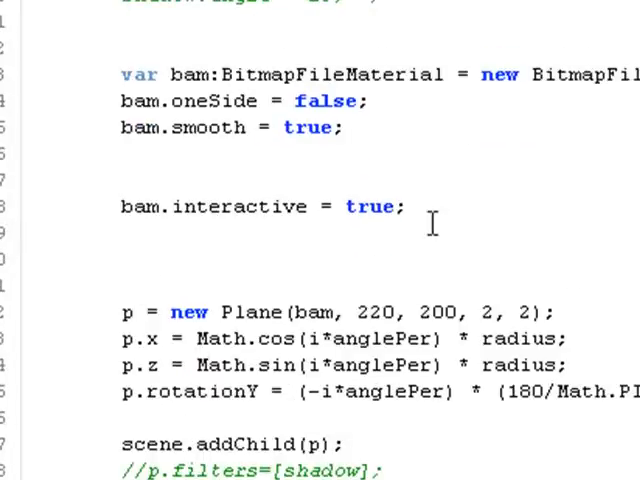
{"action": "scroll", "scroll_direction": "down", "scroll_amount": 3}
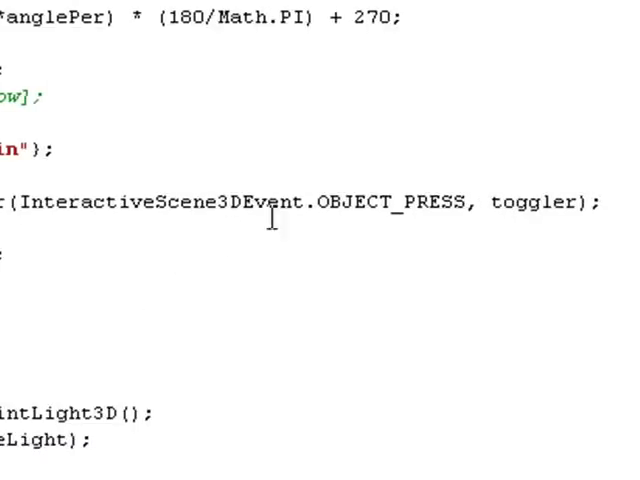
{"action": "mouse_move", "coordinate": [400, 220]}
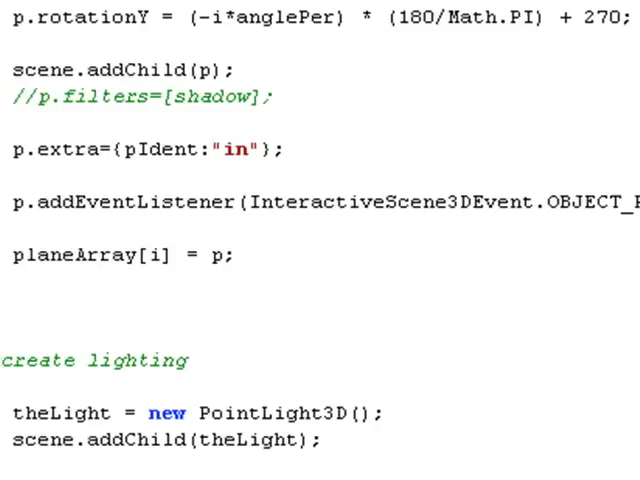
{"action": "scroll", "scroll_direction": "right", "scroll_amount": 3}
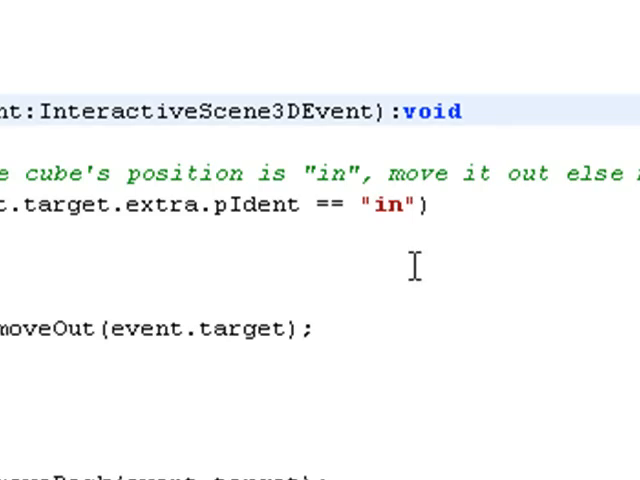
{"action": "scroll", "scroll_direction": "down", "scroll_amount": 3}
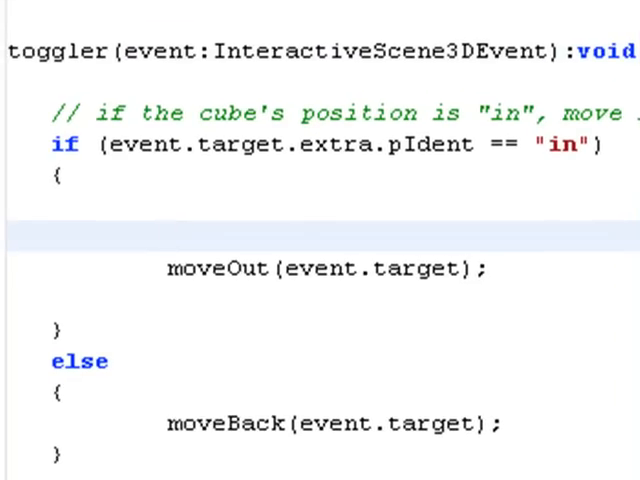
{"action": "scroll", "scroll_direction": "down", "scroll_amount": 3}
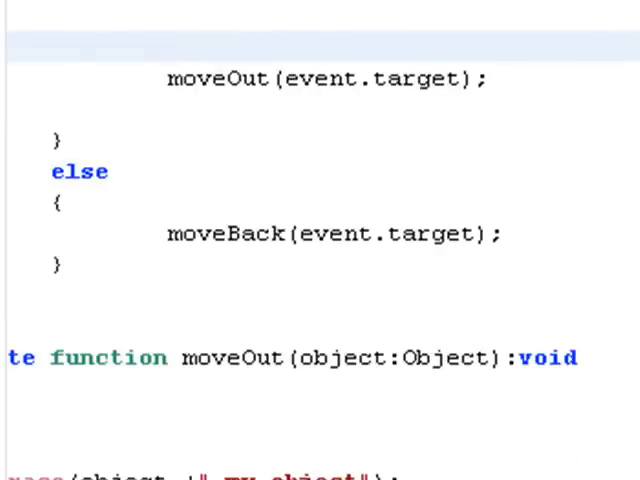
{"action": "scroll", "scroll_direction": "up", "scroll_amount": 3}
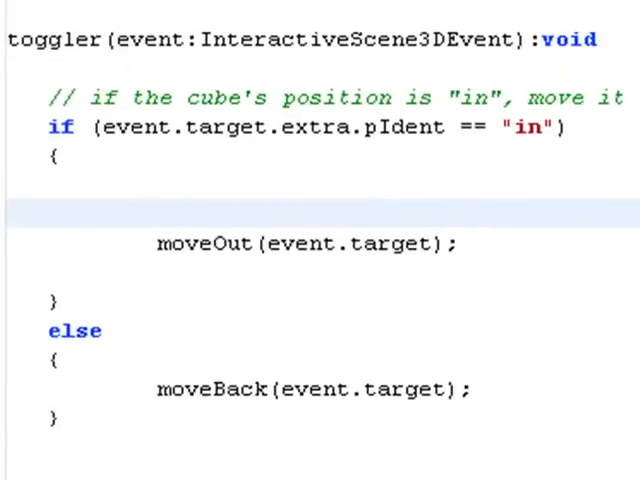
{"action": "left_click", "coordinate": [160, 212]}
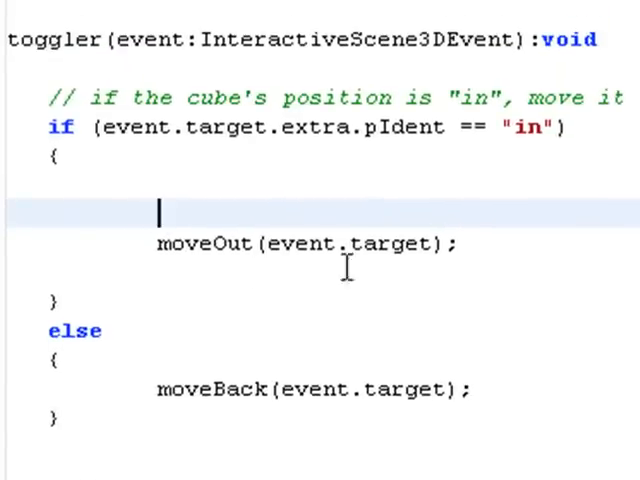
{"action": "mouse_move", "coordinate": [248, 270]}
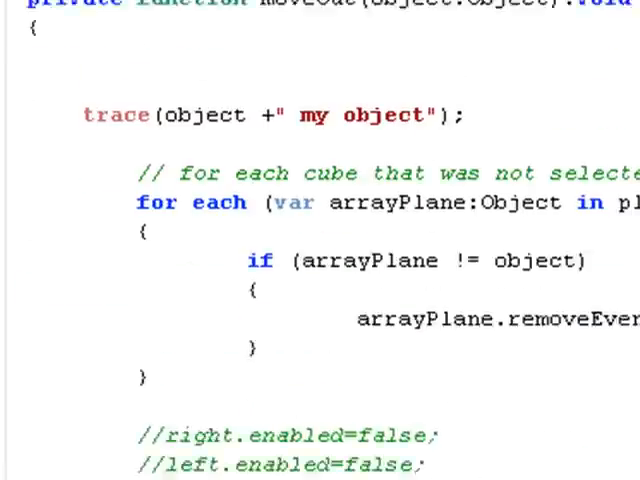
{"action": "scroll", "scroll_direction": "down", "scroll_amount": 3}
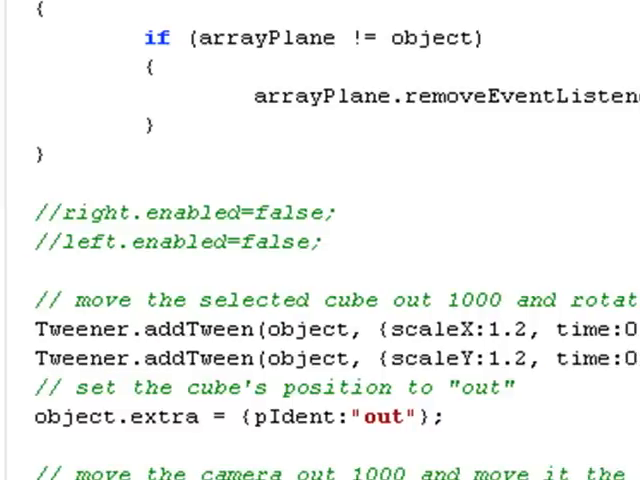
{"action": "scroll", "scroll_direction": "down", "scroll_amount": 3}
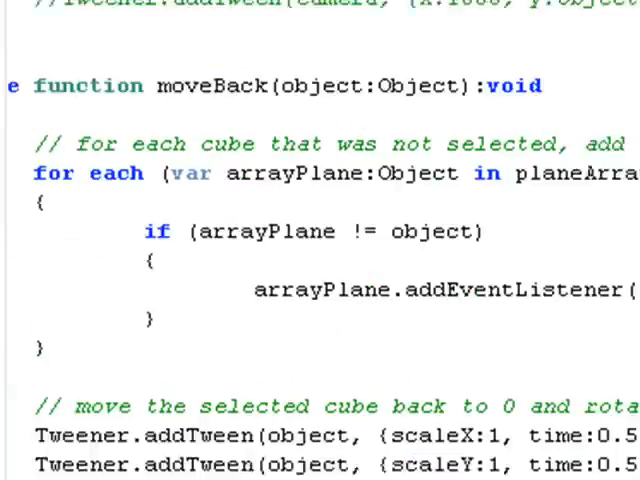
{"action": "scroll", "scroll_direction": "down", "scroll_amount": 3}
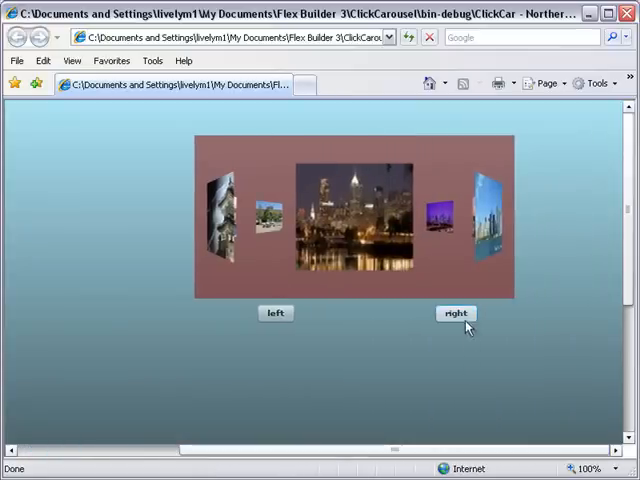
Rotate the browser carousel one step to bring the painted row houses forward.
{"action": "left_click", "coordinate": [456, 312]}
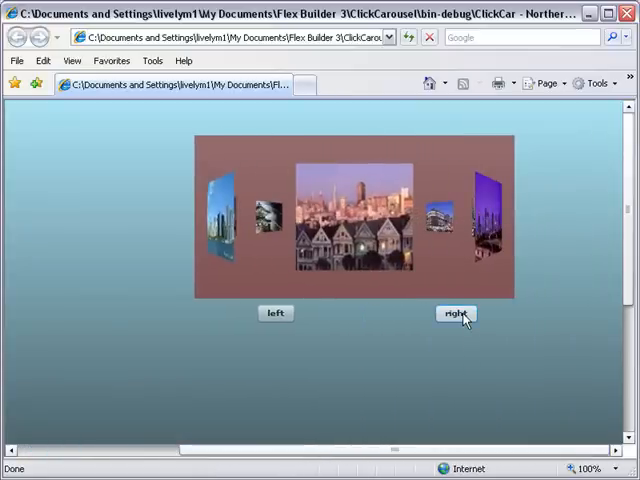